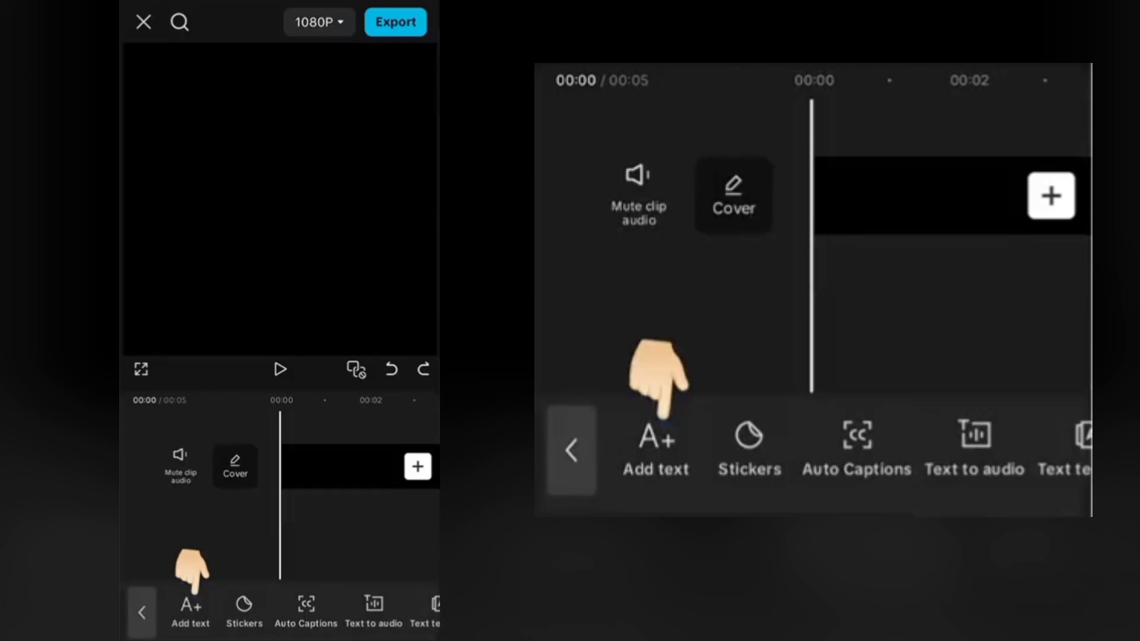
# Step: Add a text layer spanning the full 5-second black clip
pyautogui.click(190, 608)
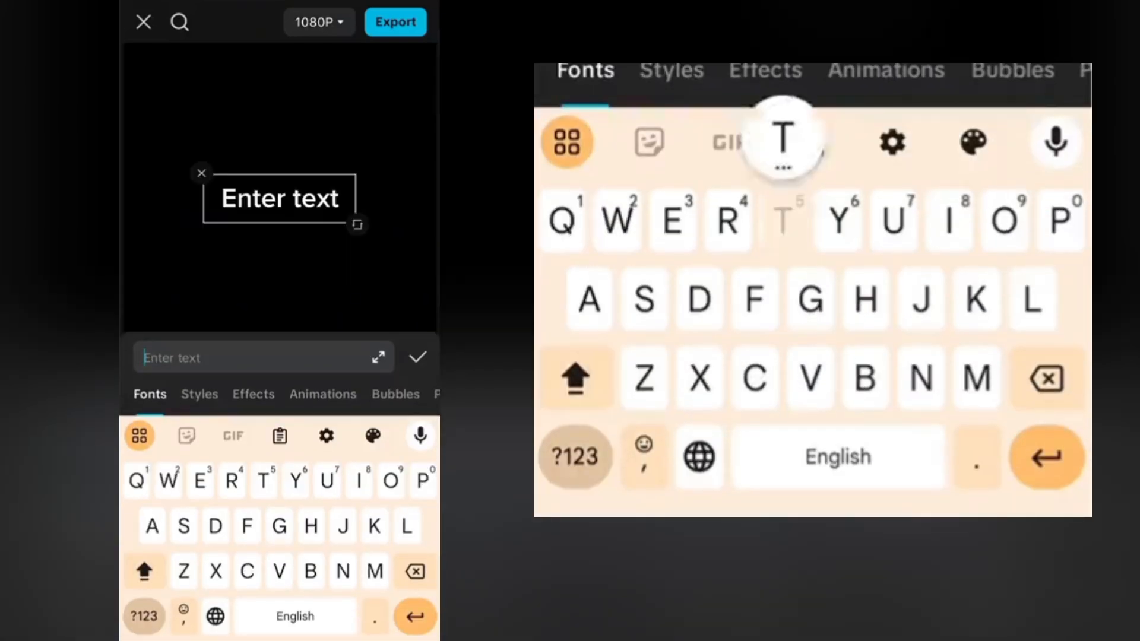
pyautogui.click(417, 357)
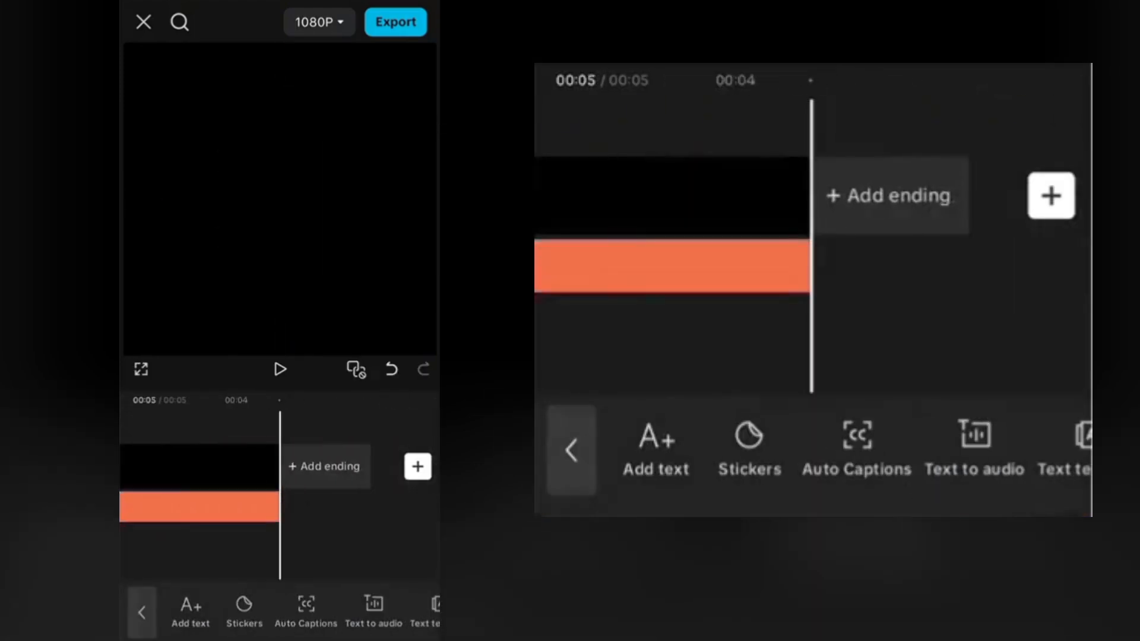
# Step: Open the stock media library to pick an overlay for the TO clip
pyautogui.click(198, 509)
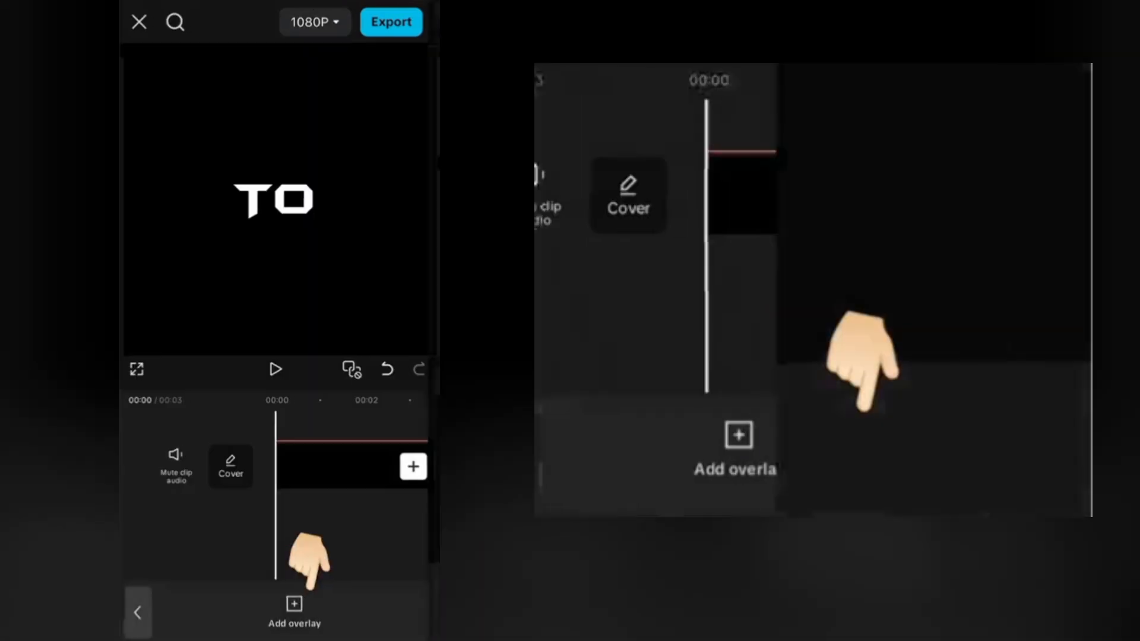
pyautogui.click(294, 604)
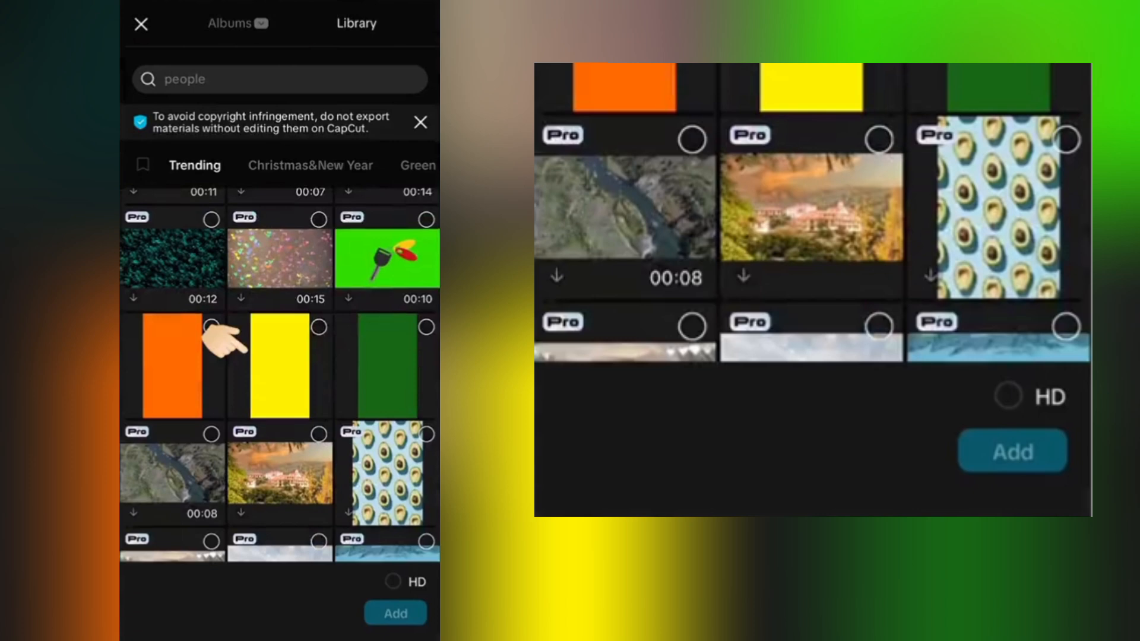
# Step: Add the yellow colour clip as an overlay and enlarge it to fill the frame
pyautogui.click(395, 613)
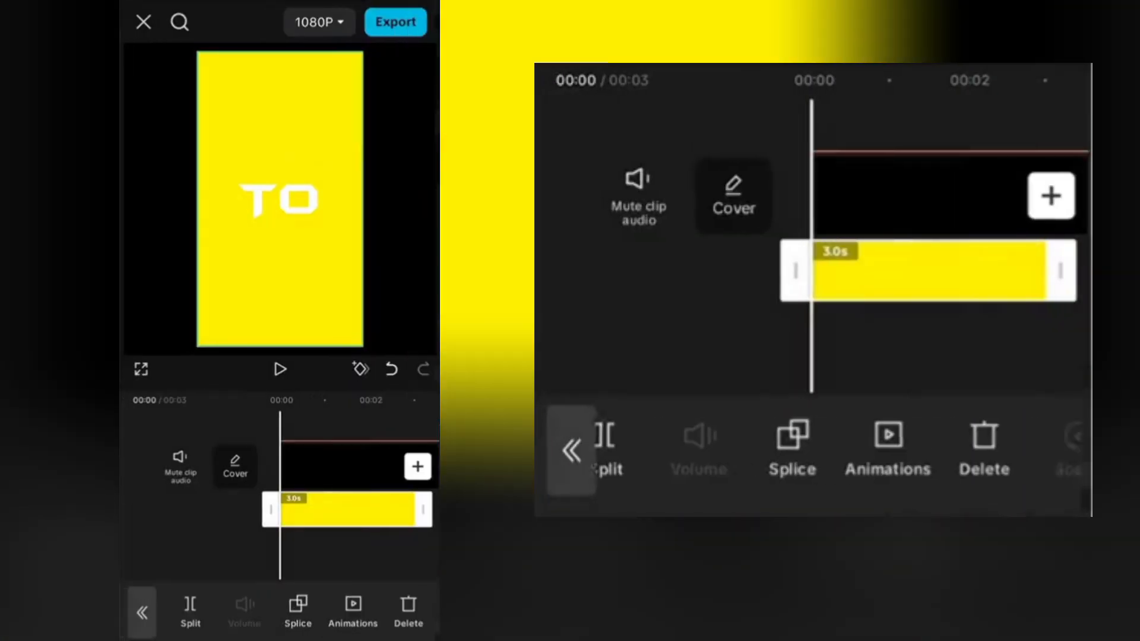
pyautogui.hscroll(3)
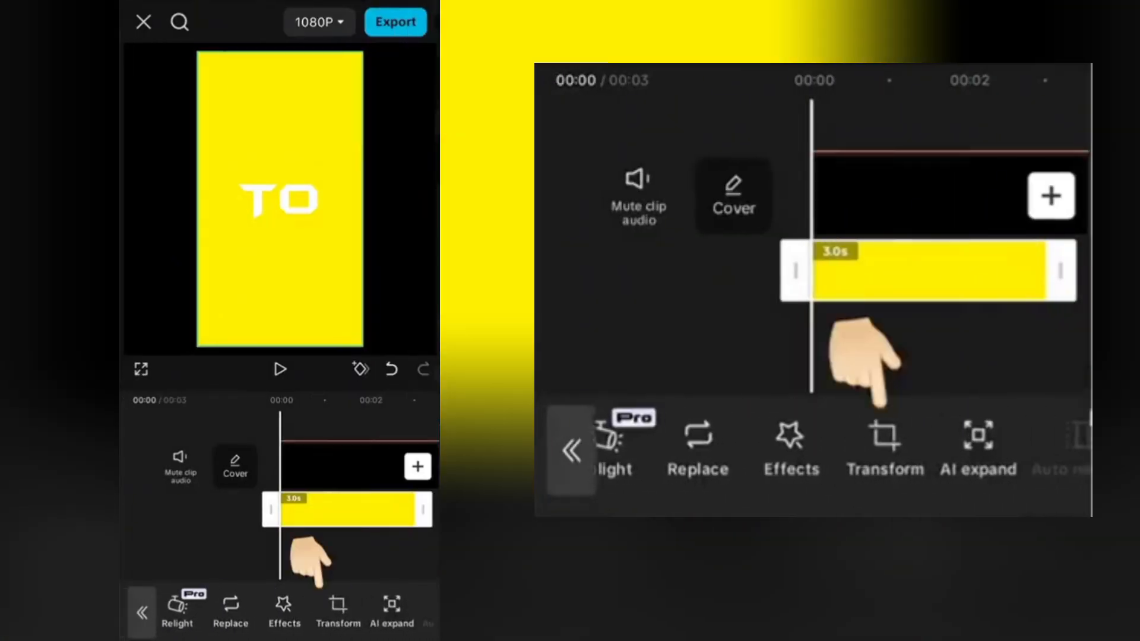
pyautogui.click(338, 610)
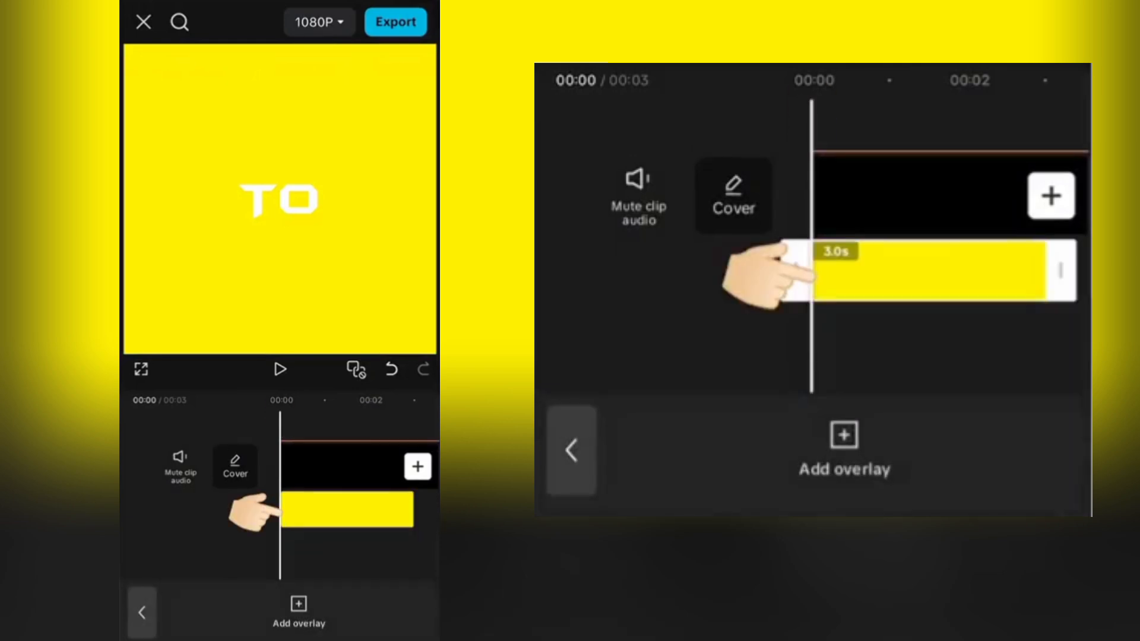
# Step: Apply a linear mask to the yellow overlay, keeping yellow only in the lower half
pyautogui.click(348, 509)
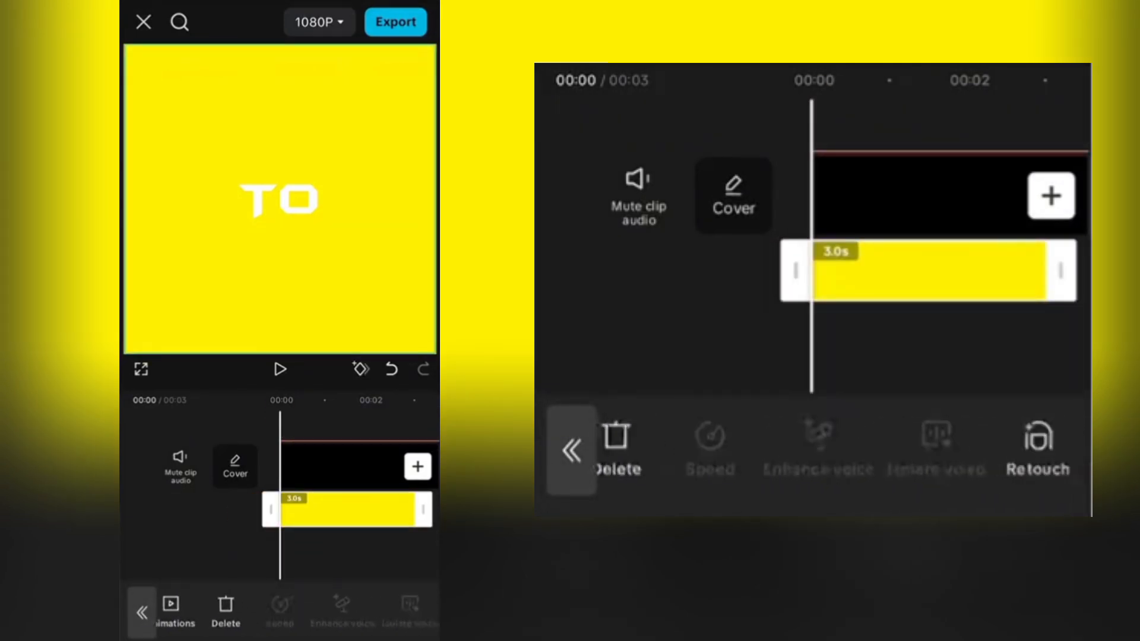
pyautogui.hscroll(3)
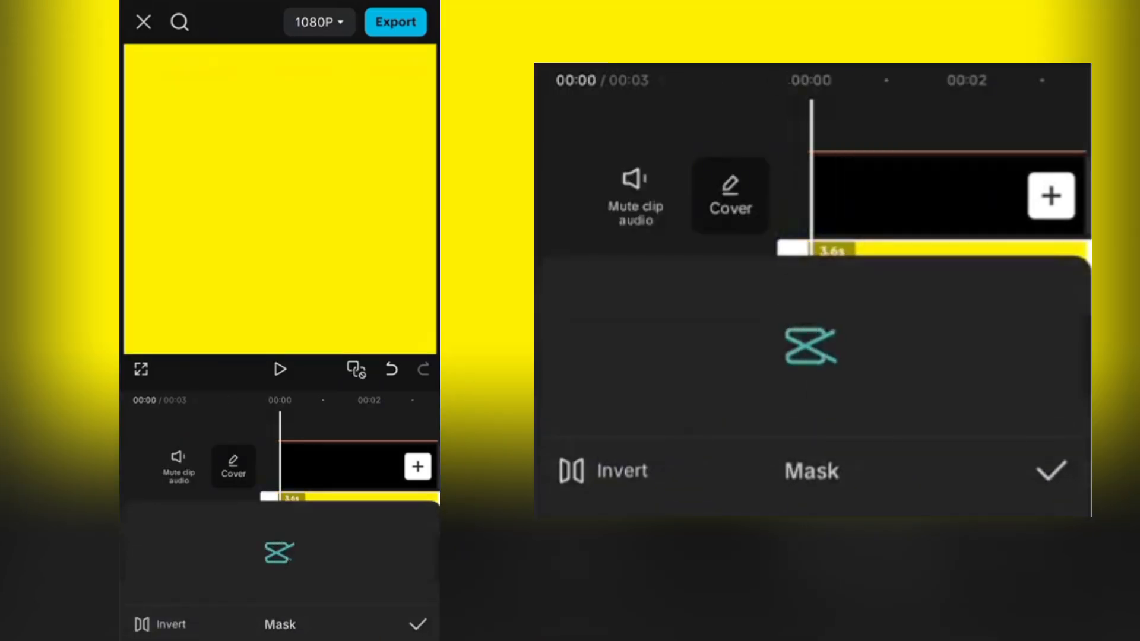
pyautogui.click(279, 624)
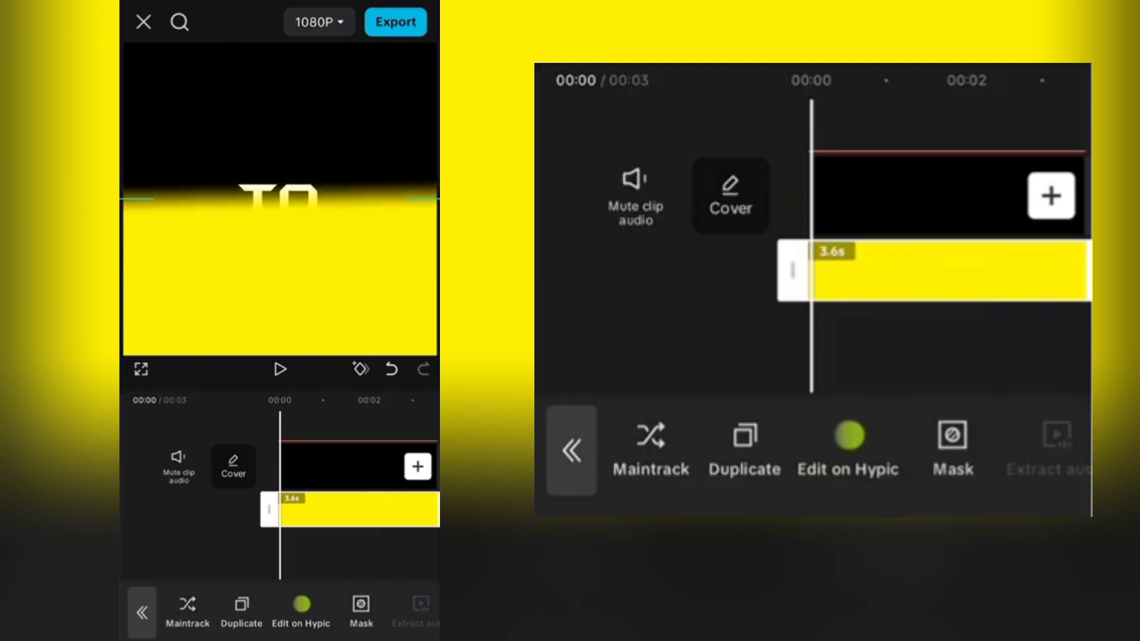
# Step: Keyframe the mask so the yellow overlay reveals TO, then bring up export options
pyautogui.hscroll(3)
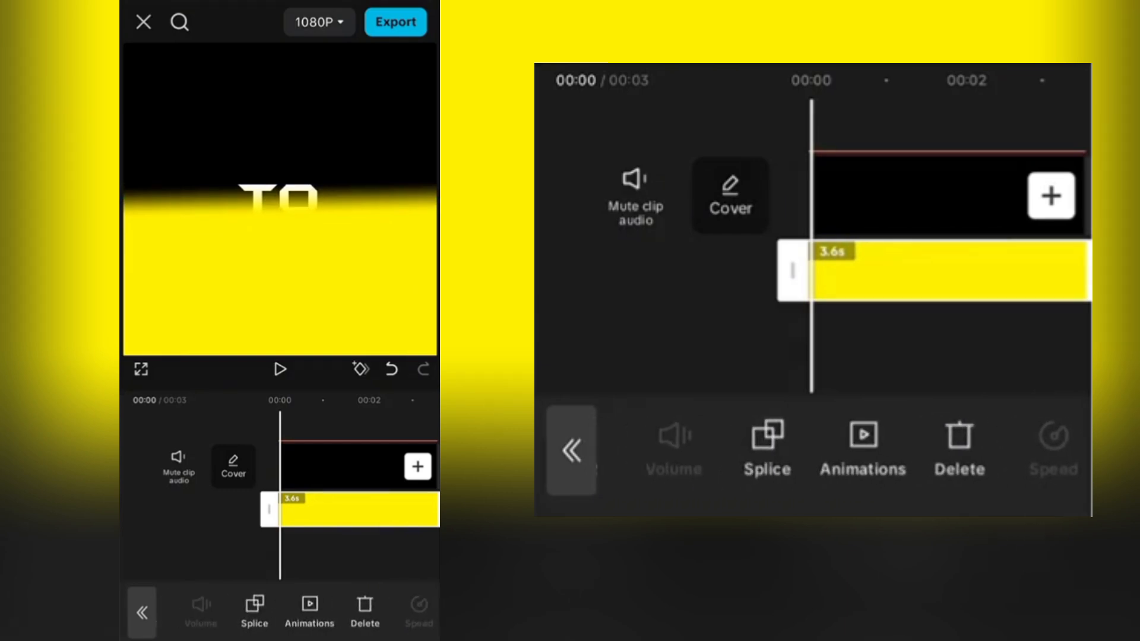
pyautogui.click(254, 609)
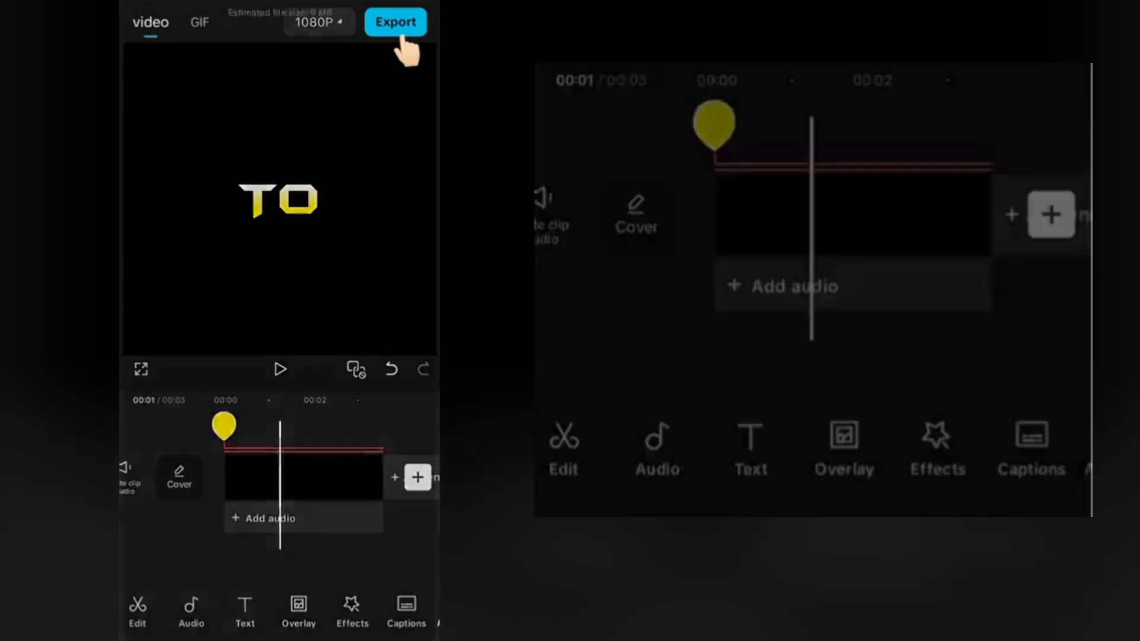
# Step: Export the TO reveal clip and add a capital KING text clip in the same style
pyautogui.click(396, 22)
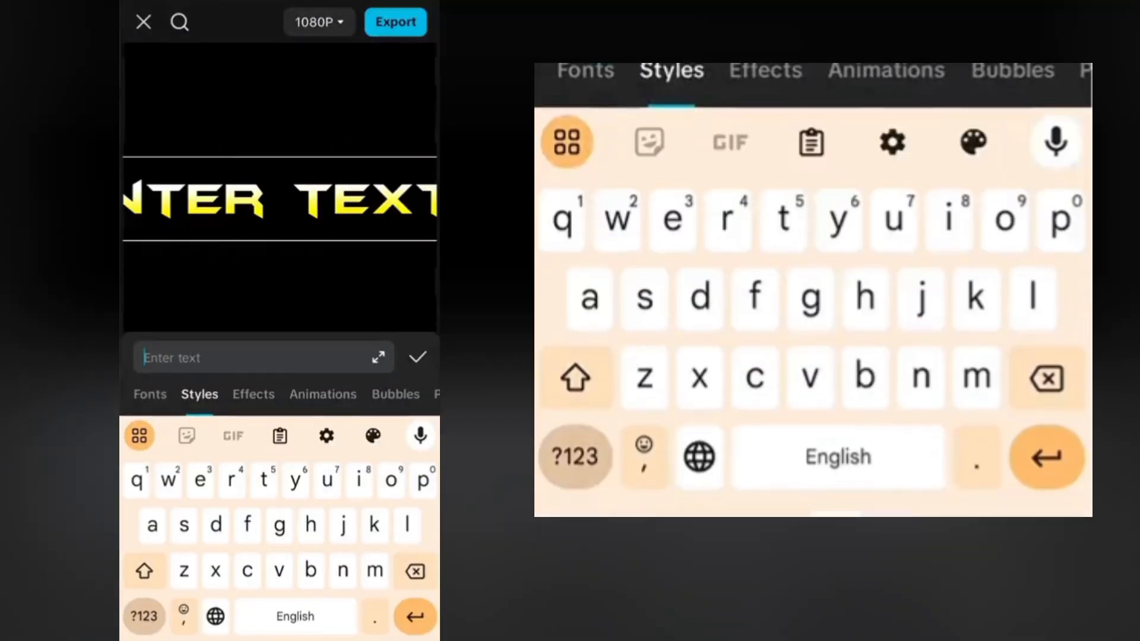
pyautogui.click(576, 378)
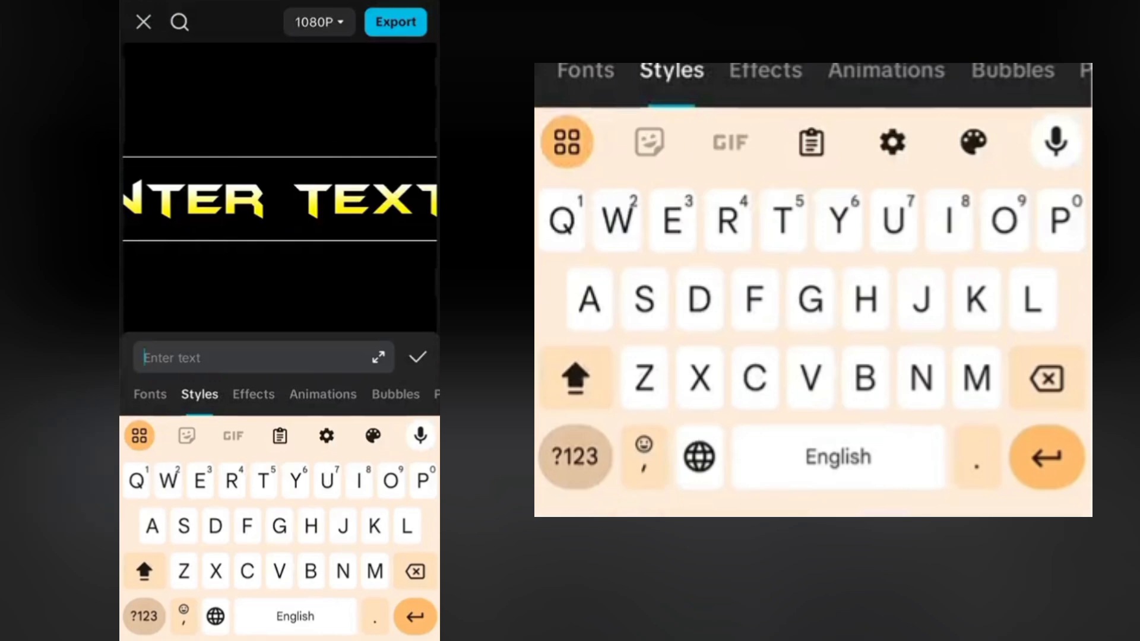
pyautogui.write('TH')
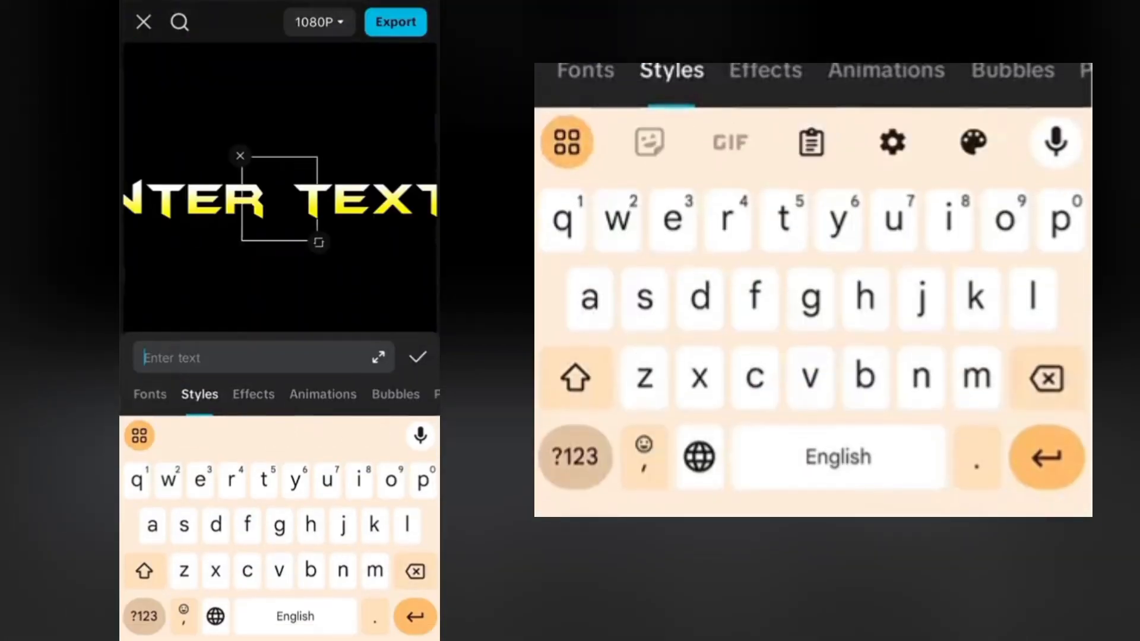
pyautogui.write('KING')
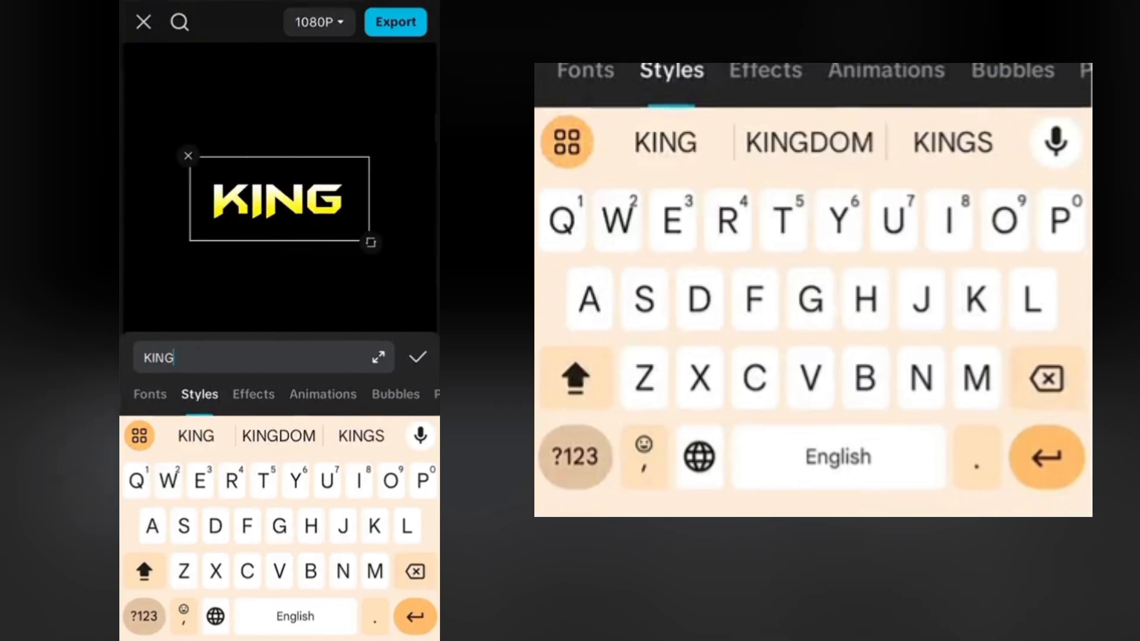
pyautogui.click(417, 357)
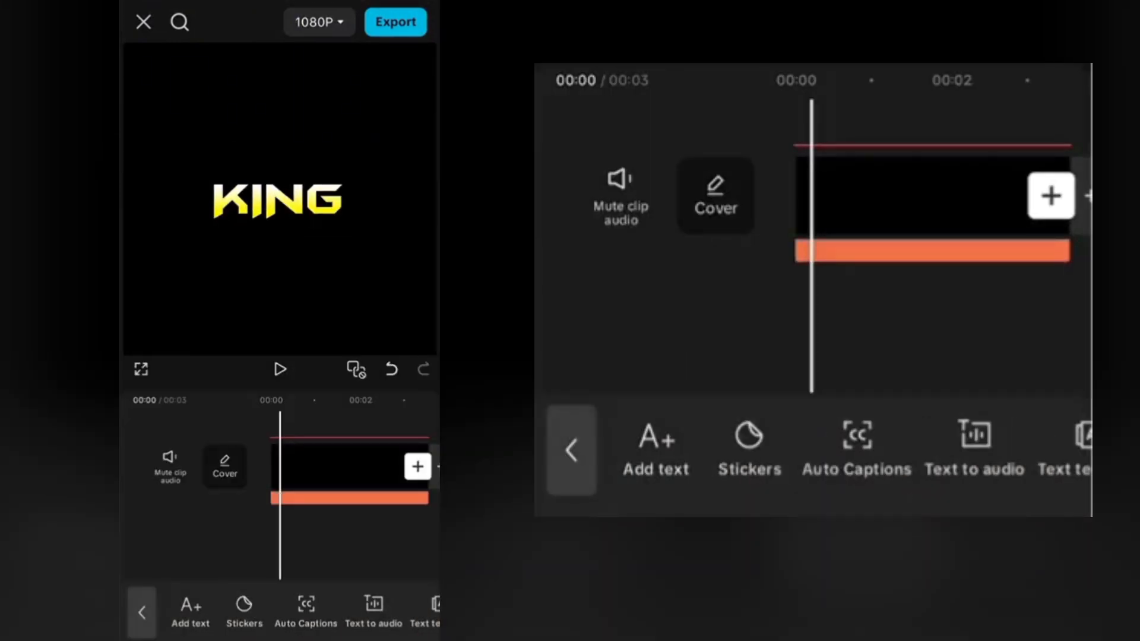
# Step: Start a new project with the football video and add the exported TO clip
pyautogui.click(143, 22)
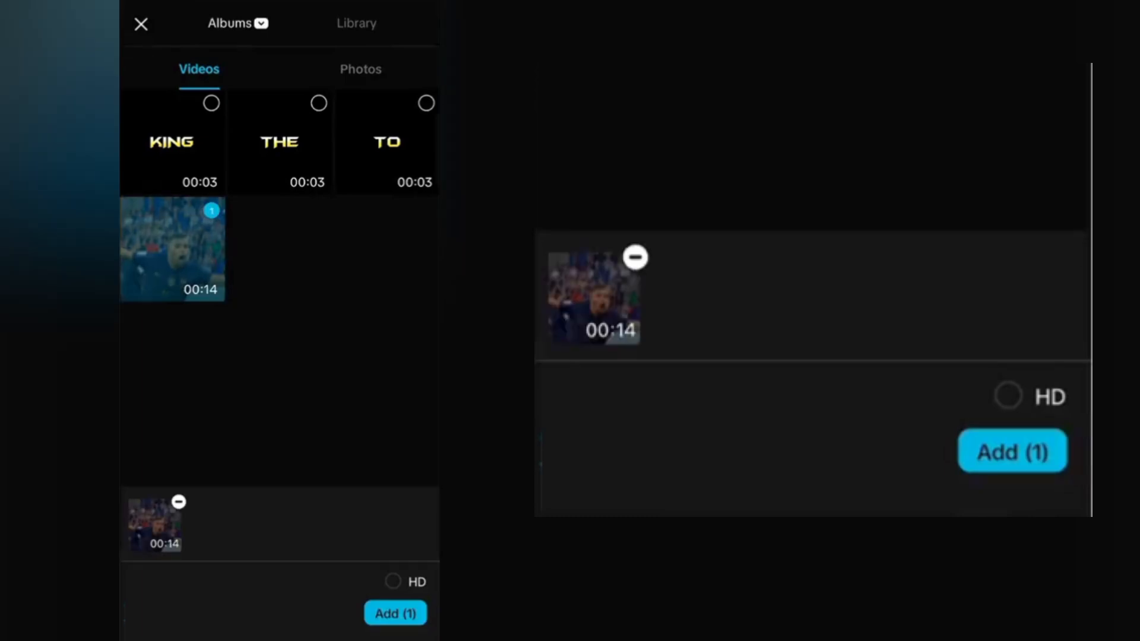
pyautogui.click(395, 613)
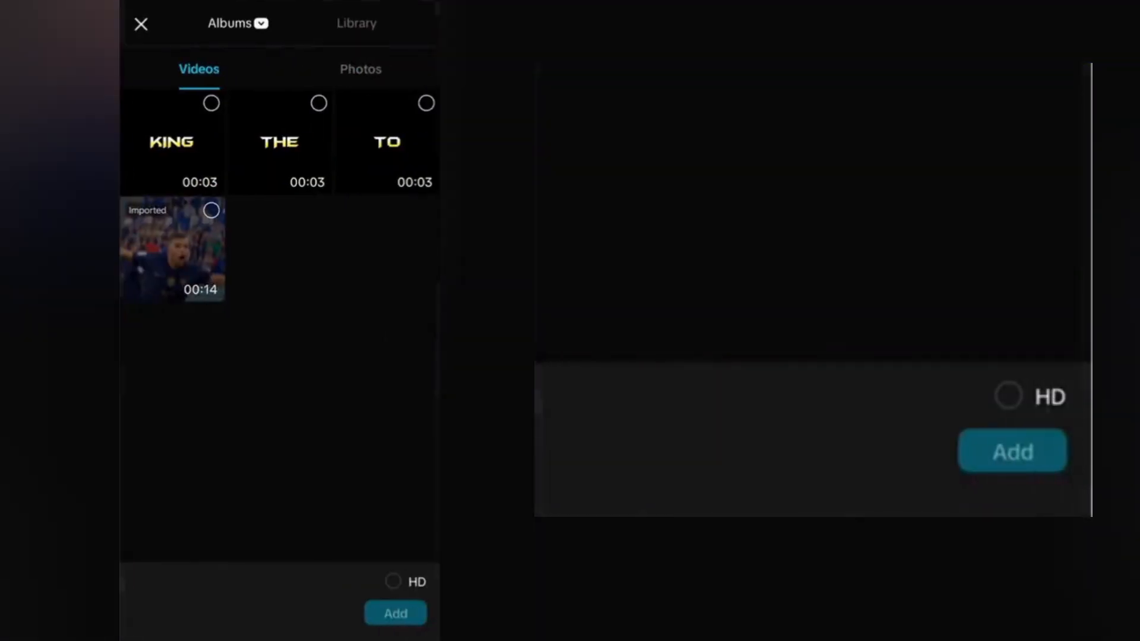
pyautogui.click(386, 141)
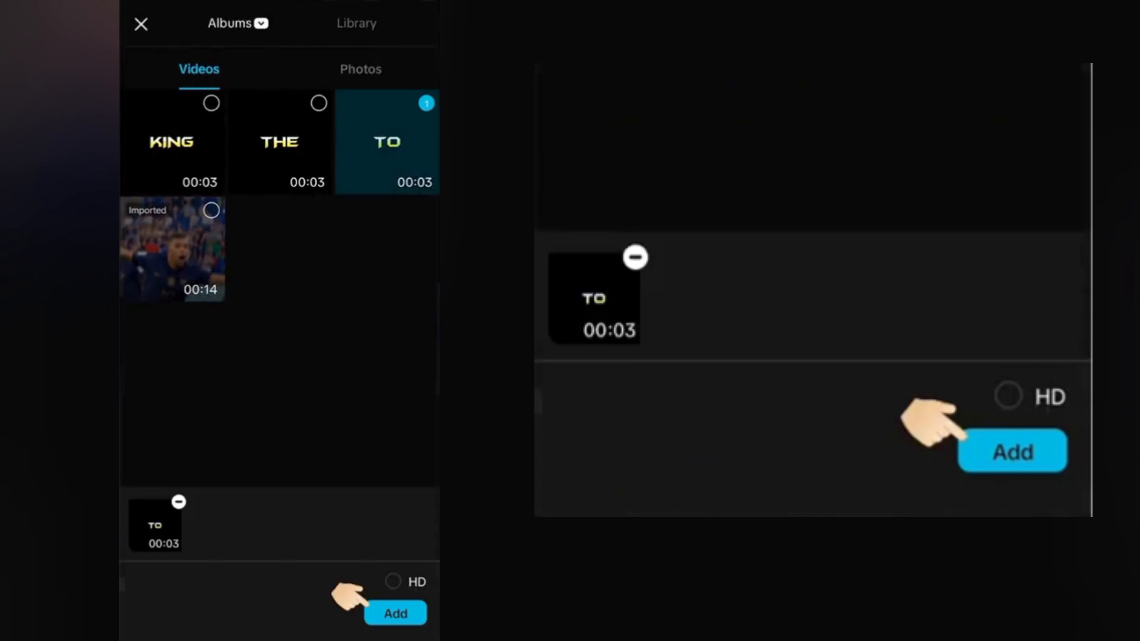
pyautogui.click(395, 613)
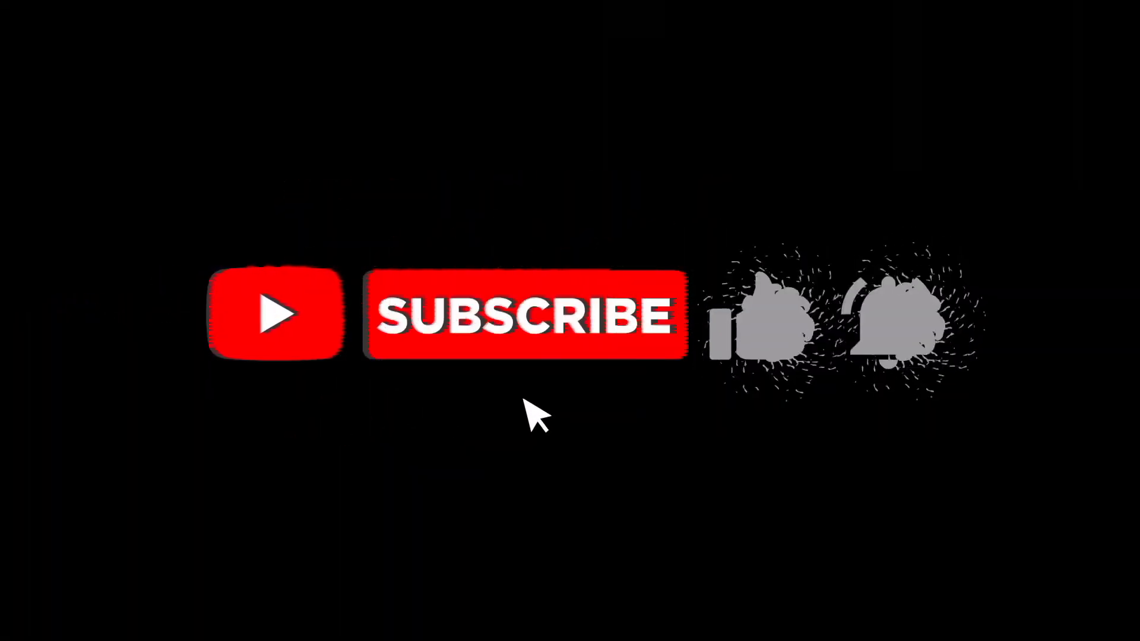
pyautogui.click(520, 314)
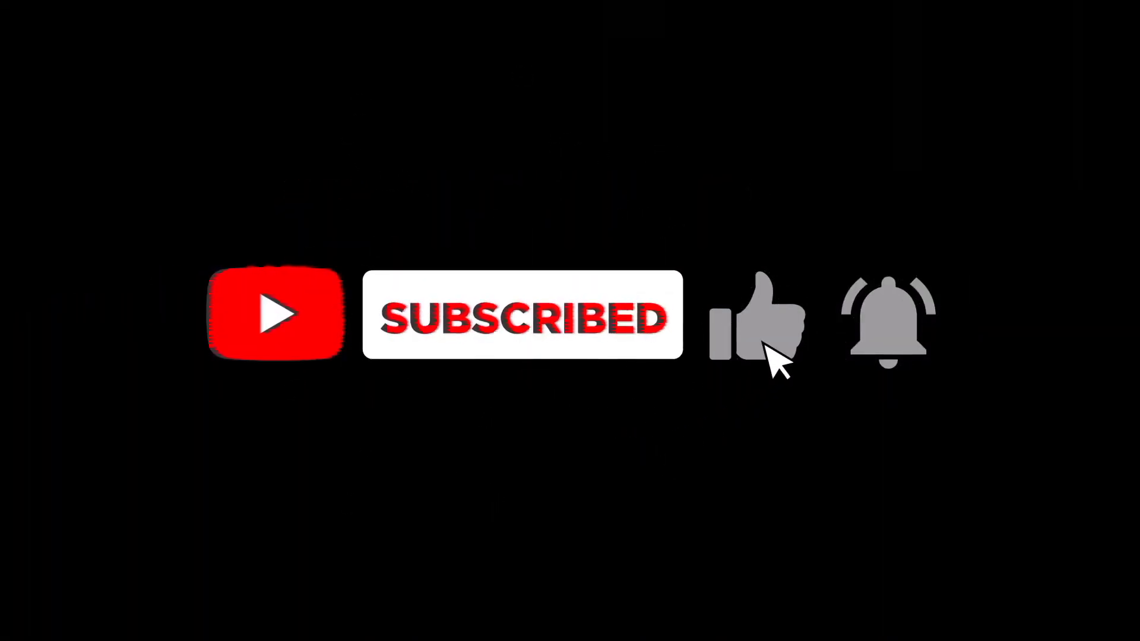
pyautogui.click(887, 320)
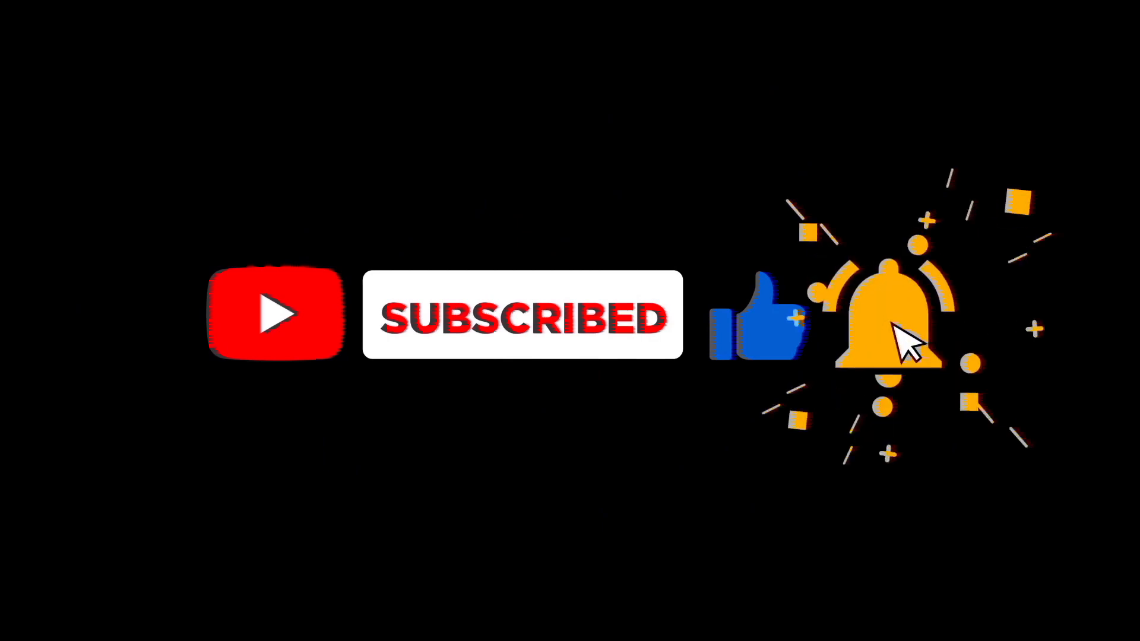